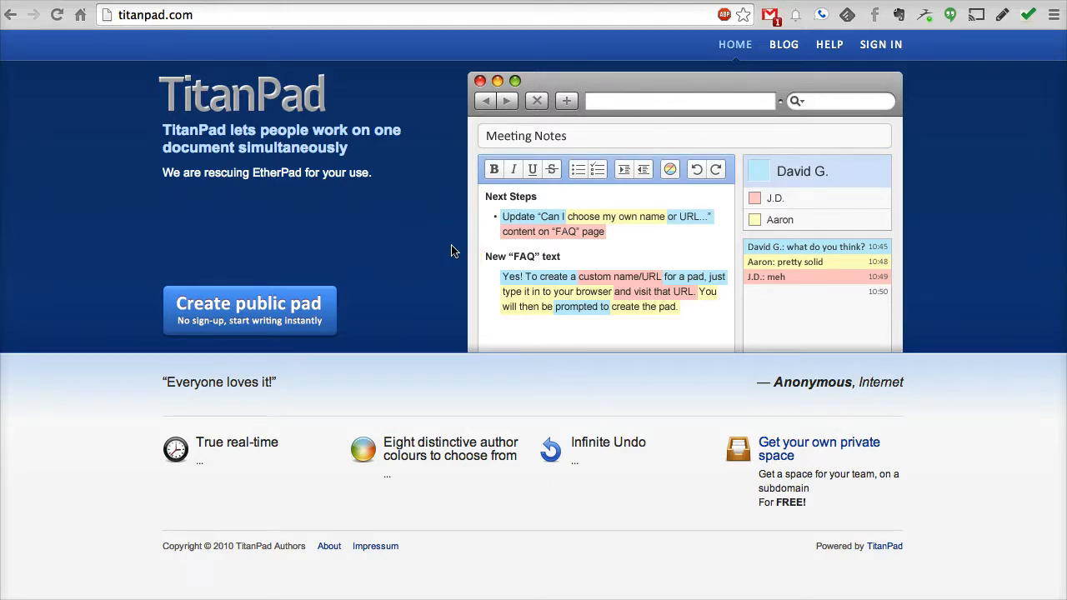
{"action": "mouse_move", "coordinate": [326, 194]}
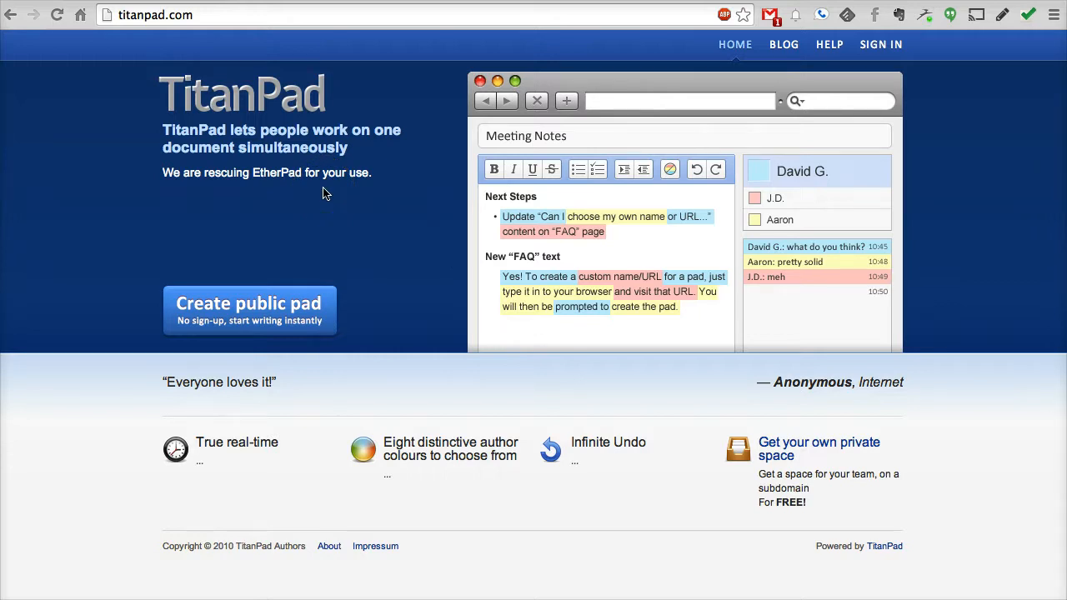
{"action": "mouse_move", "coordinate": [317, 409]}
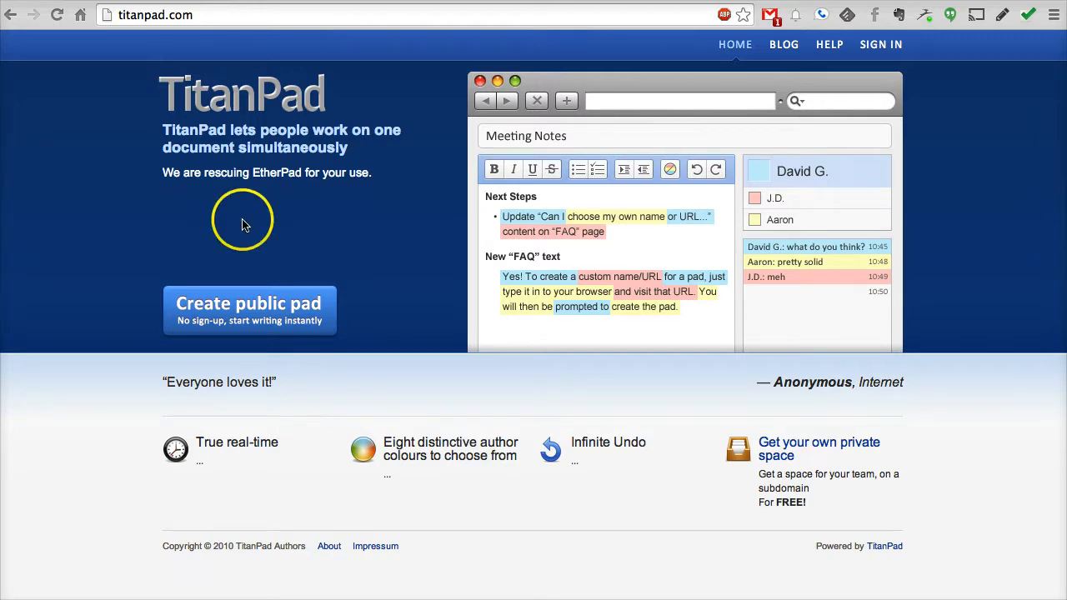
{"action": "mouse_move", "coordinate": [259, 142]}
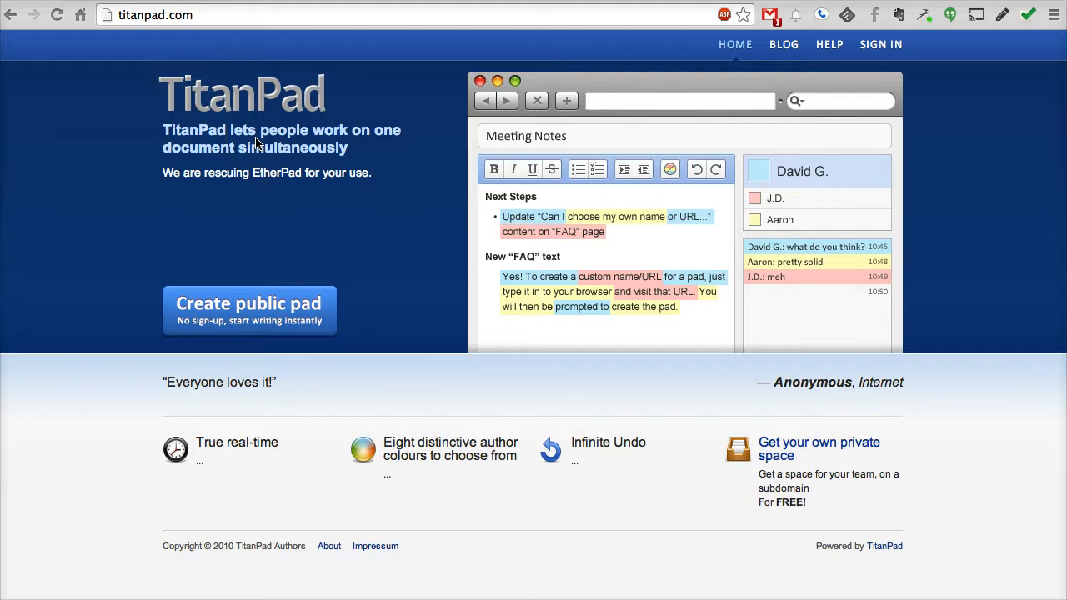
{"action": "mouse_move", "coordinate": [181, 14]}
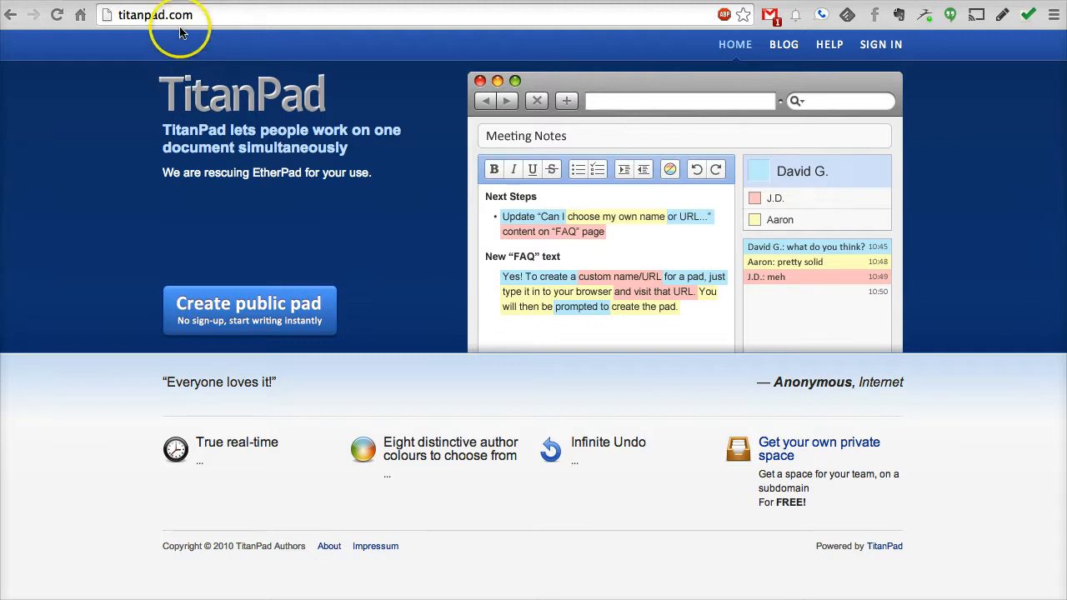
{"action": "mouse_move", "coordinate": [159, 133]}
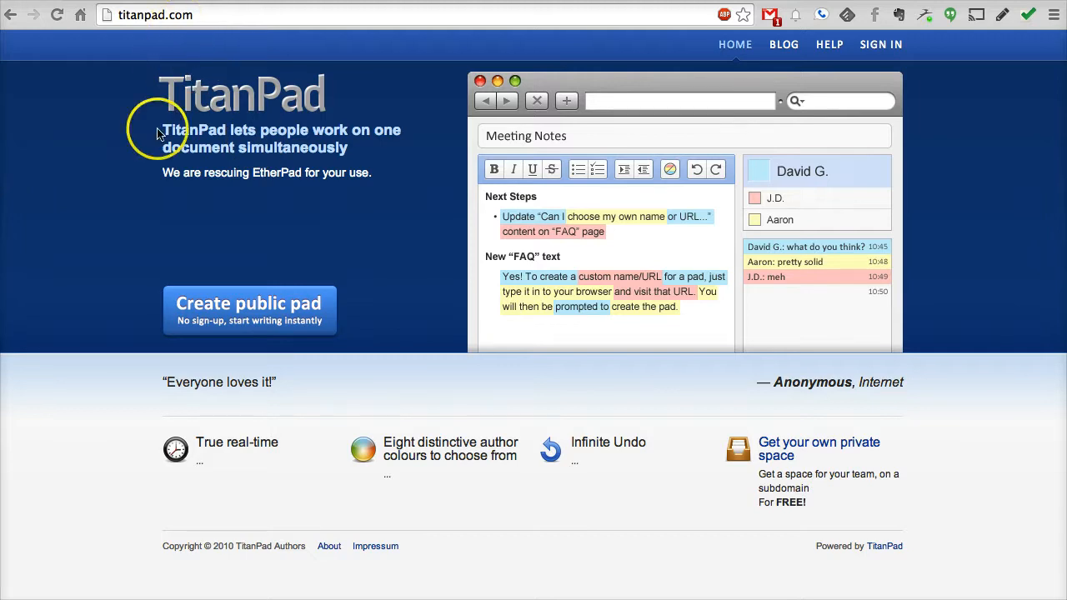
{"action": "mouse_move", "coordinate": [473, 262]}
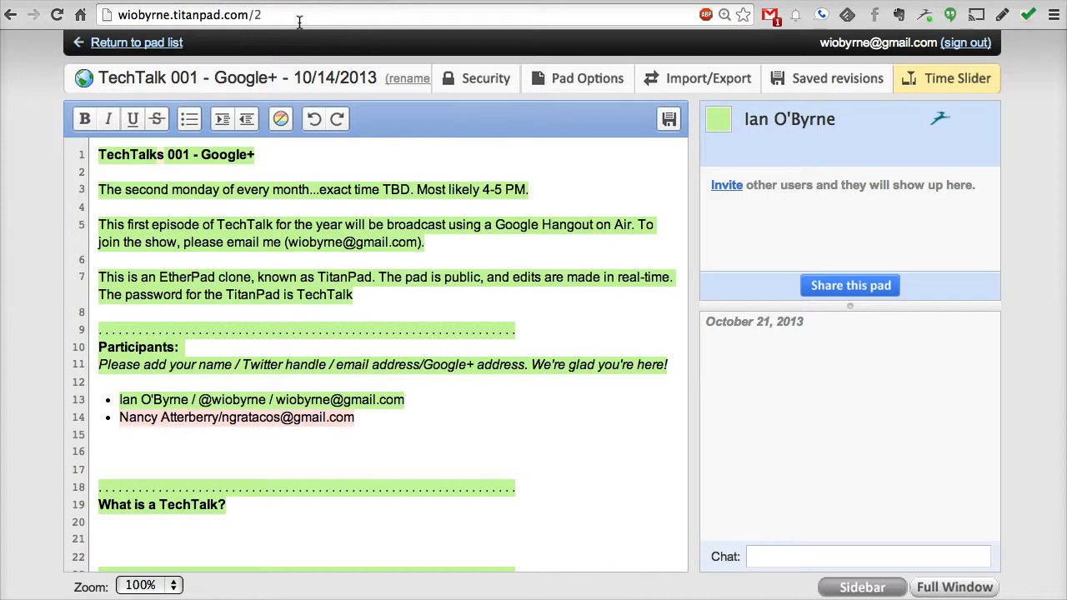
{"action": "mouse_move", "coordinate": [65, 288]}
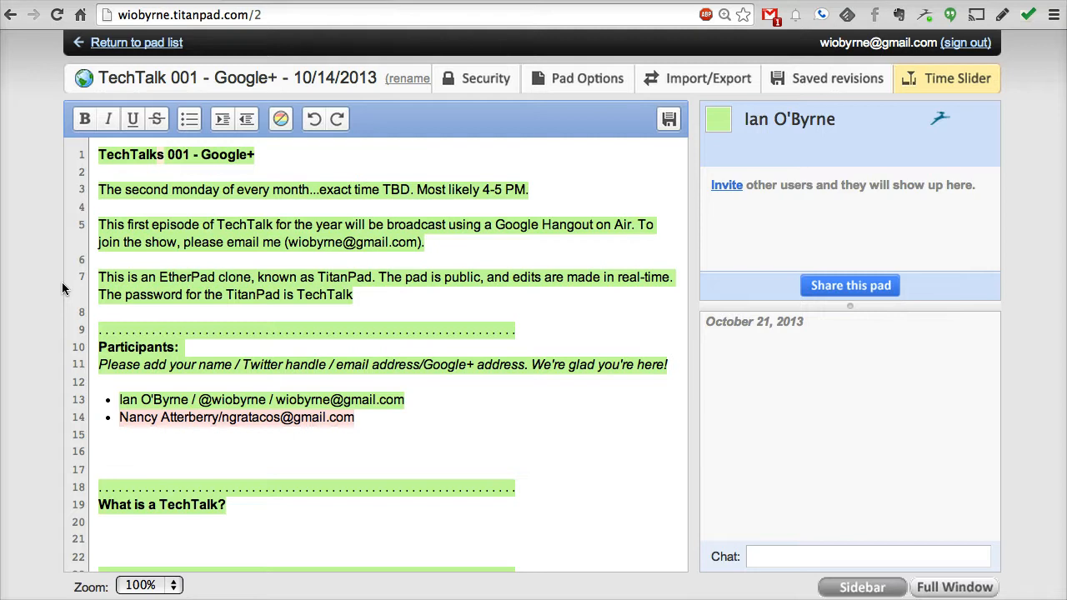
{"action": "mouse_move", "coordinate": [190, 267]}
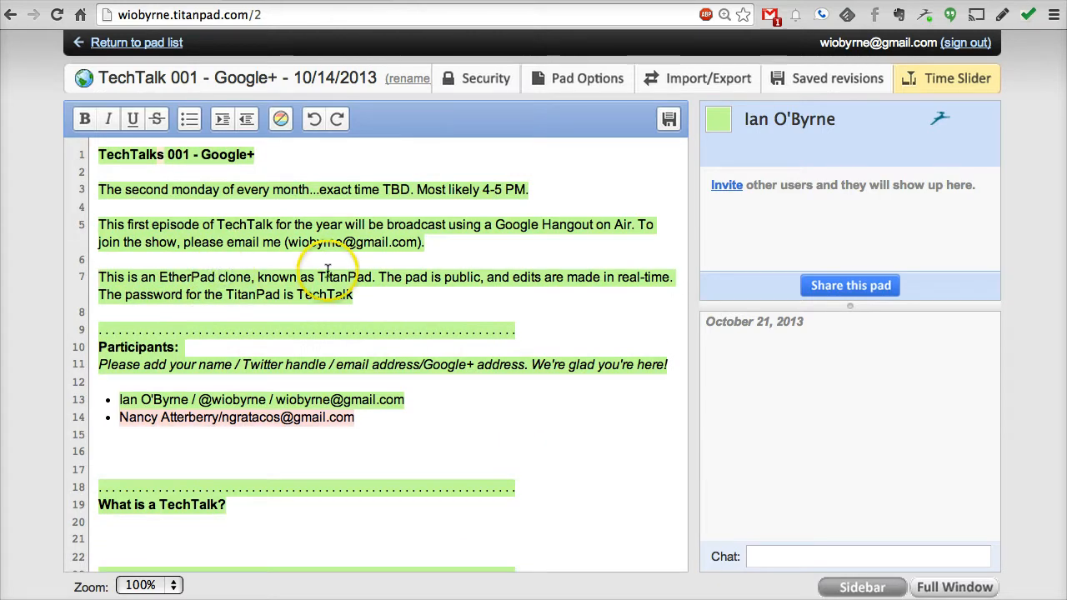
{"action": "mouse_move", "coordinate": [759, 223]}
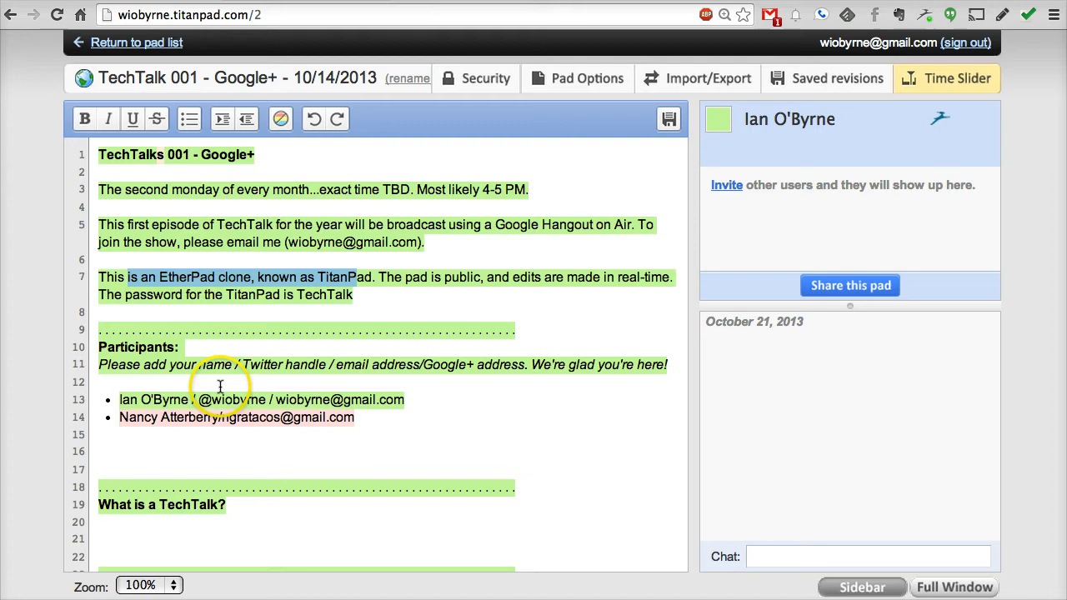
Highlight line 7, which explains TitanPad is a password-protected EtherPad clone.
{"action": "triple_click", "coordinate": [236, 417]}
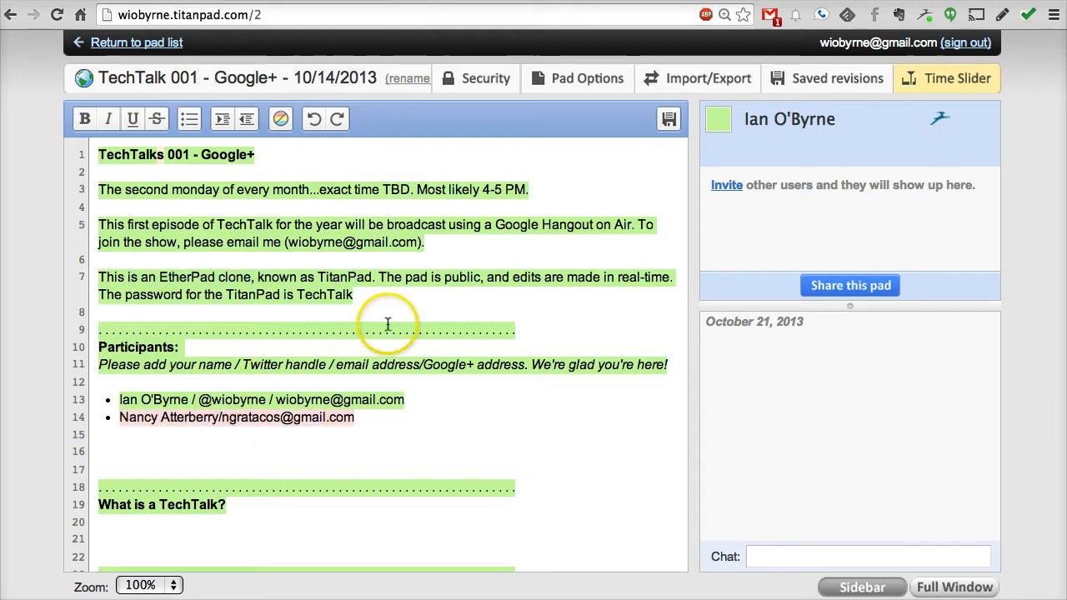
{"action": "mouse_move", "coordinate": [774, 179]}
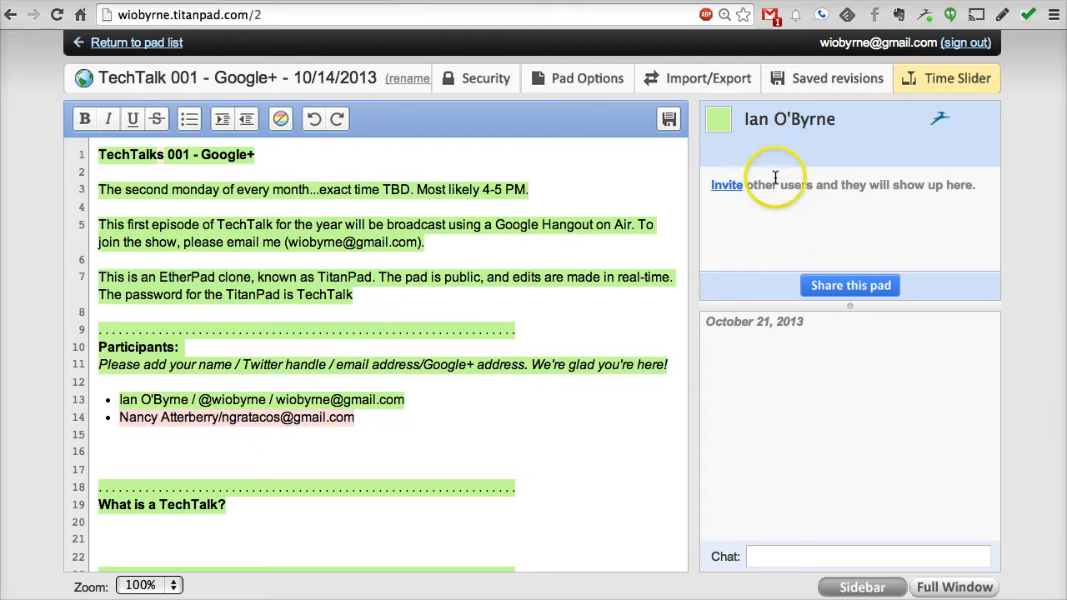
{"action": "mouse_move", "coordinate": [775, 232]}
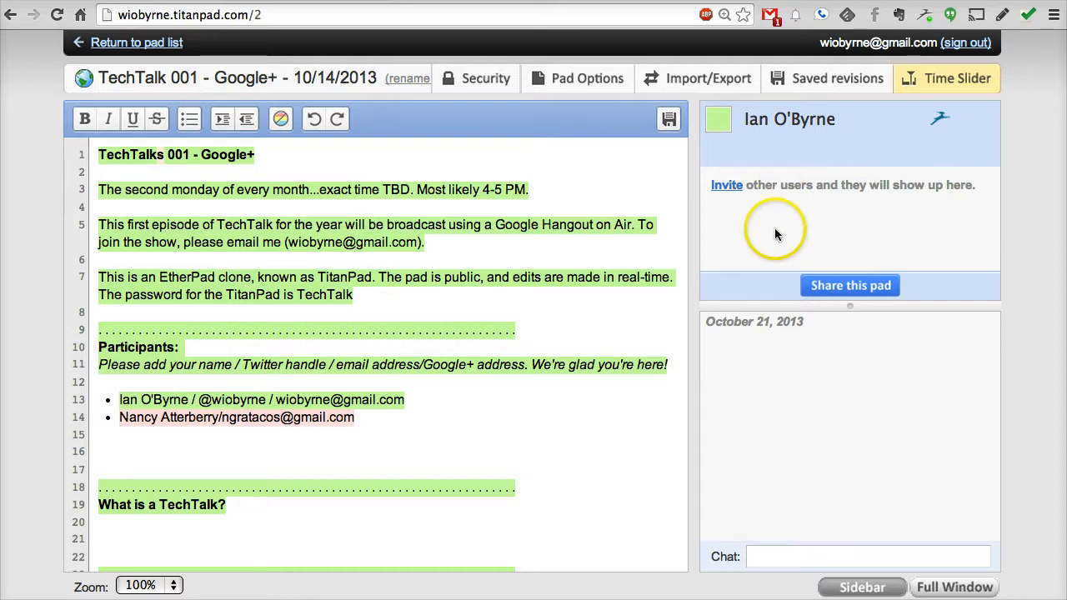
{"action": "mouse_move", "coordinate": [767, 225]}
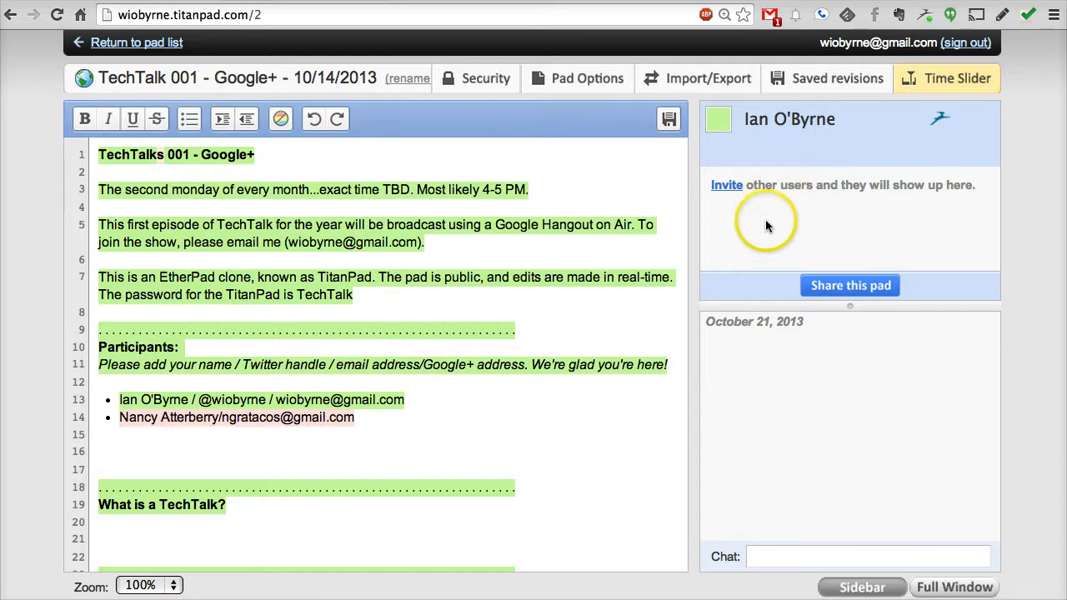
{"action": "mouse_move", "coordinate": [788, 175]}
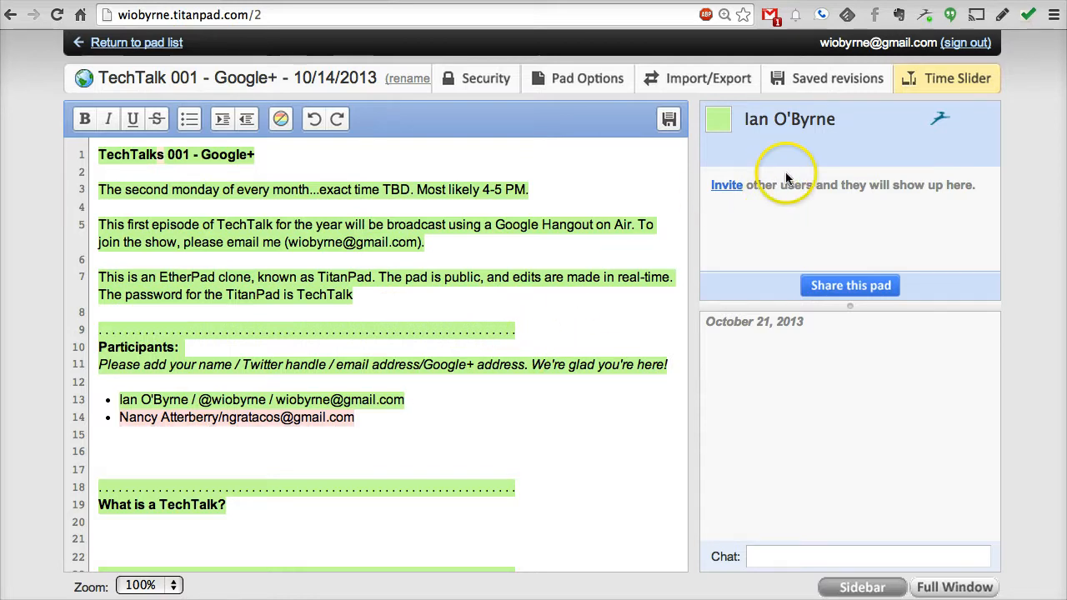
{"action": "mouse_move", "coordinate": [778, 538]}
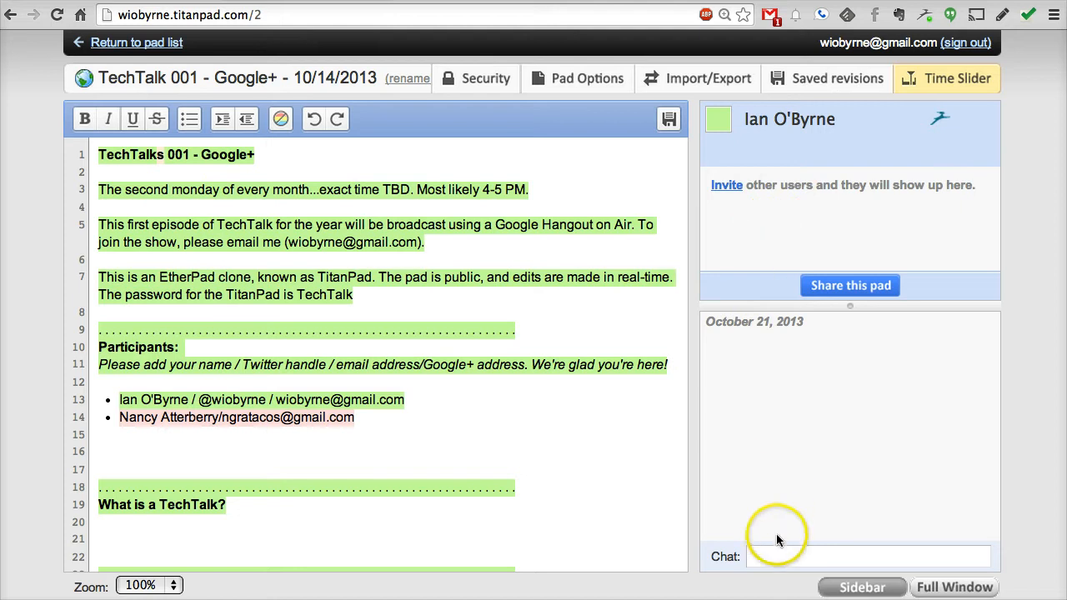
Send "chat room" as a chat message from Ian O'Byrne.
{"action": "type", "text": "chat"}
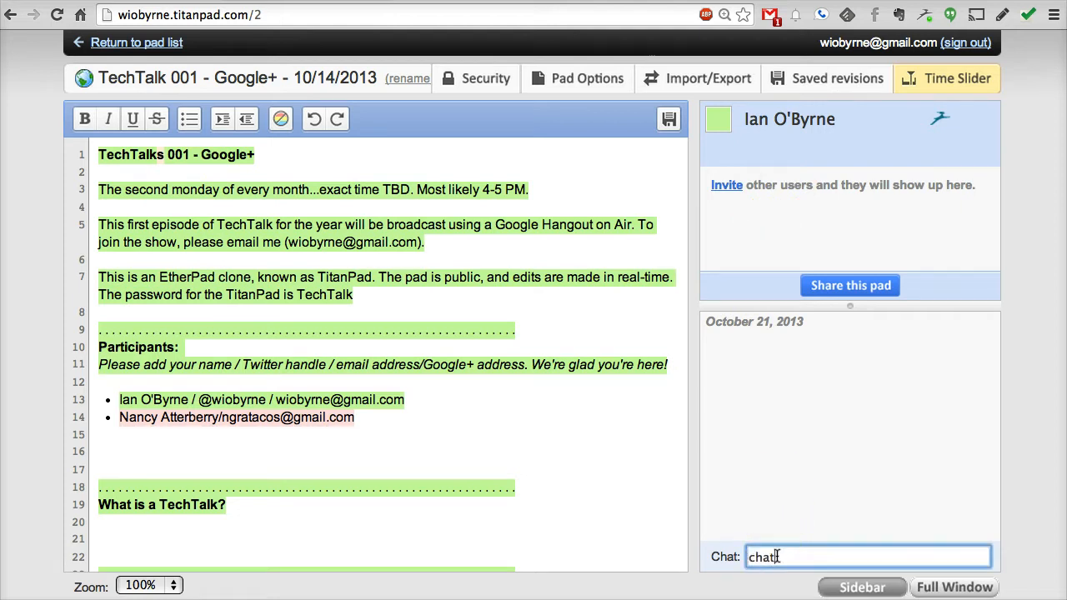
{"action": "key", "text": "Return"}
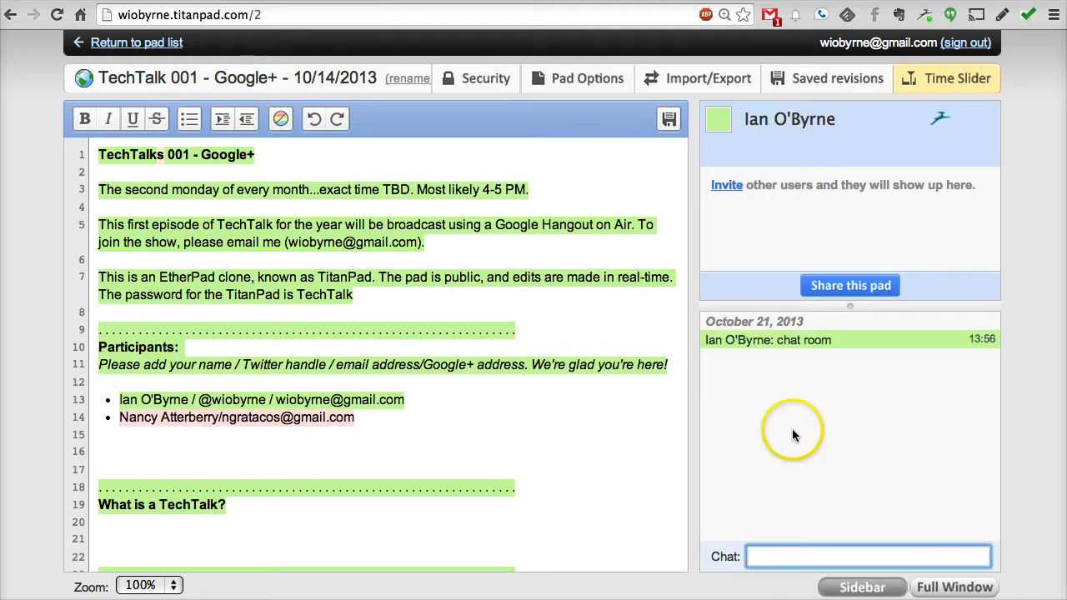
{"action": "mouse_move", "coordinate": [362, 268]}
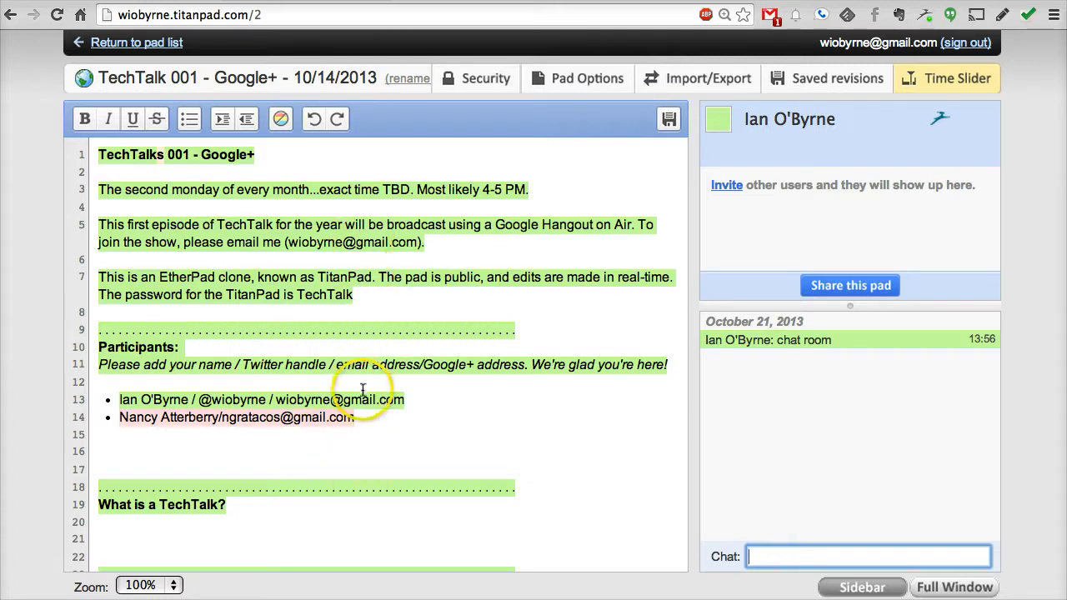
{"action": "mouse_move", "coordinate": [792, 404]}
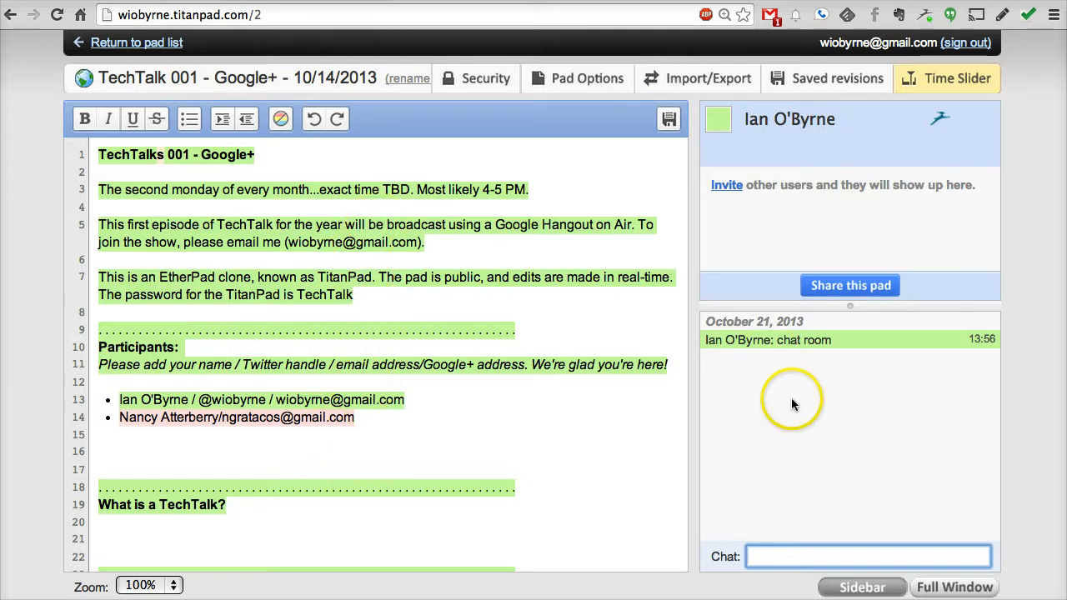
{"action": "mouse_move", "coordinate": [792, 404]}
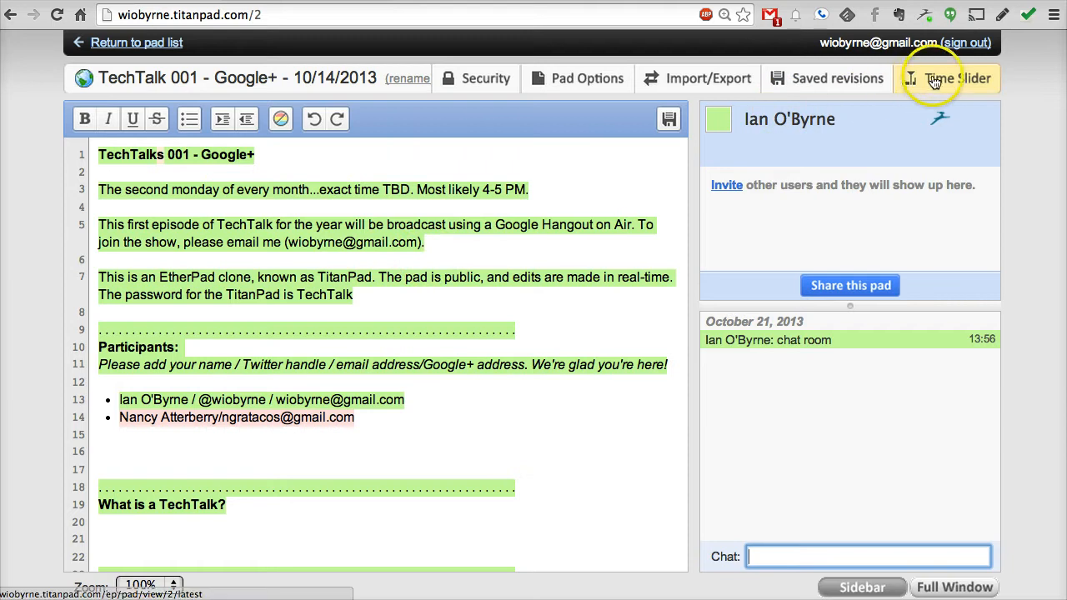
Open the Time Slider, play the TechTalk pad's edit history, then pause it.
{"action": "left_click", "coordinate": [954, 79]}
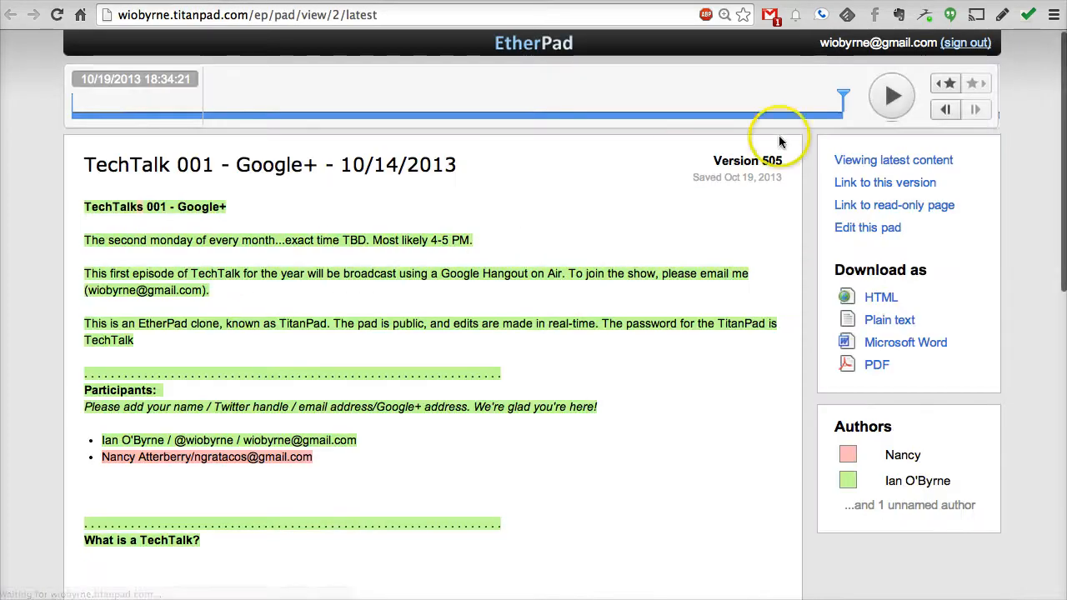
{"action": "left_click", "coordinate": [891, 95]}
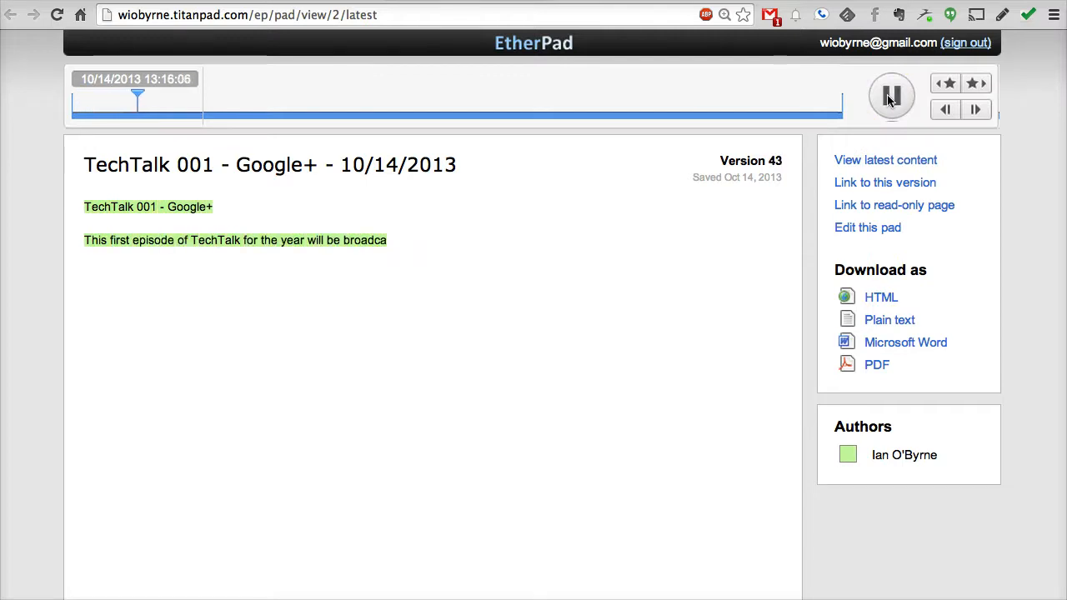
{"action": "left_click", "coordinate": [891, 95]}
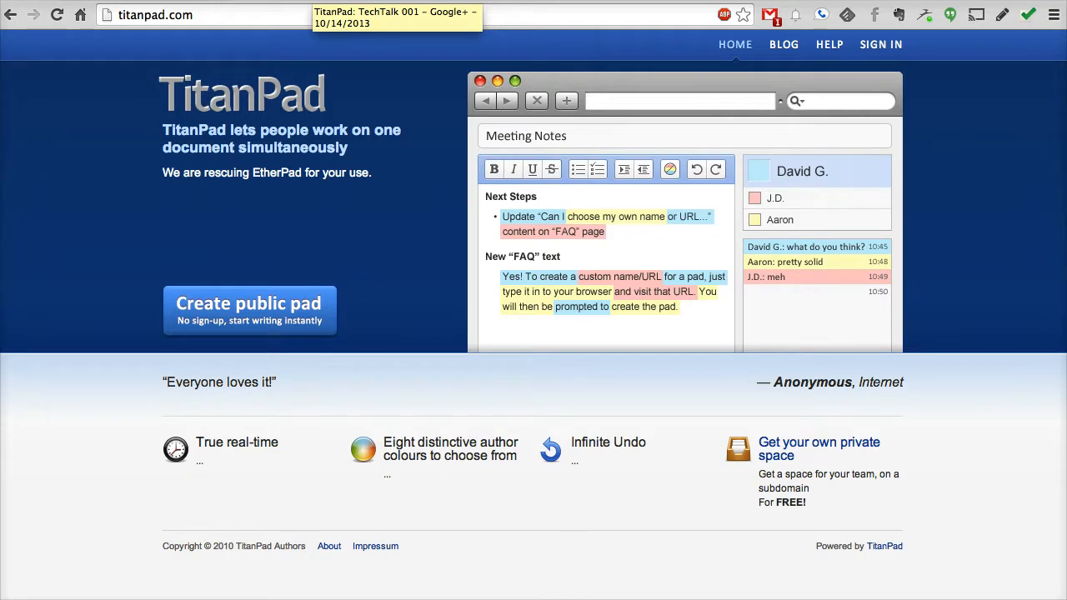
{"action": "mouse_move", "coordinate": [73, 451]}
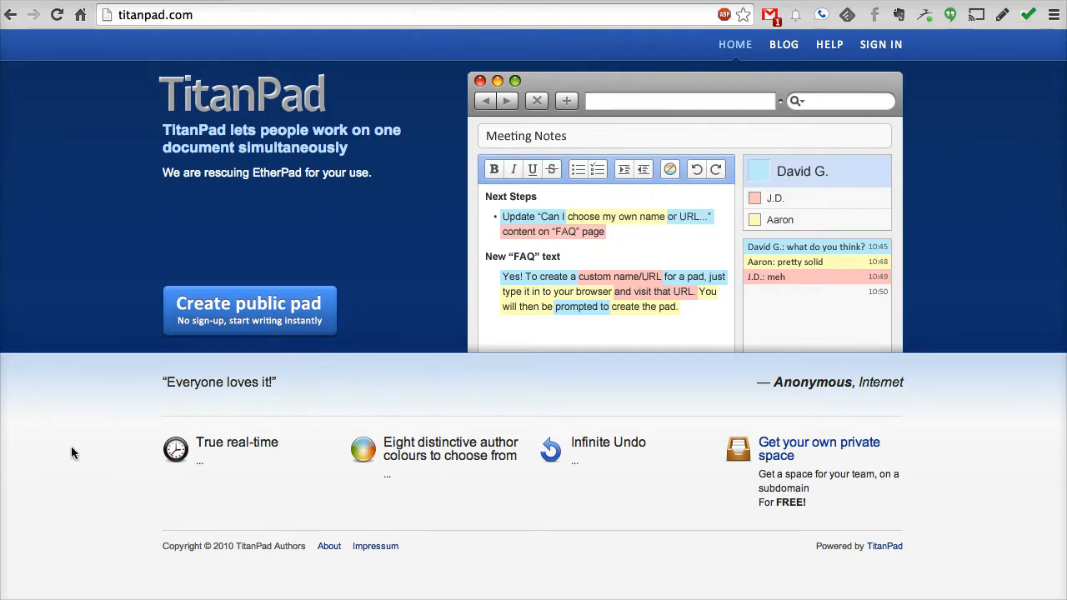